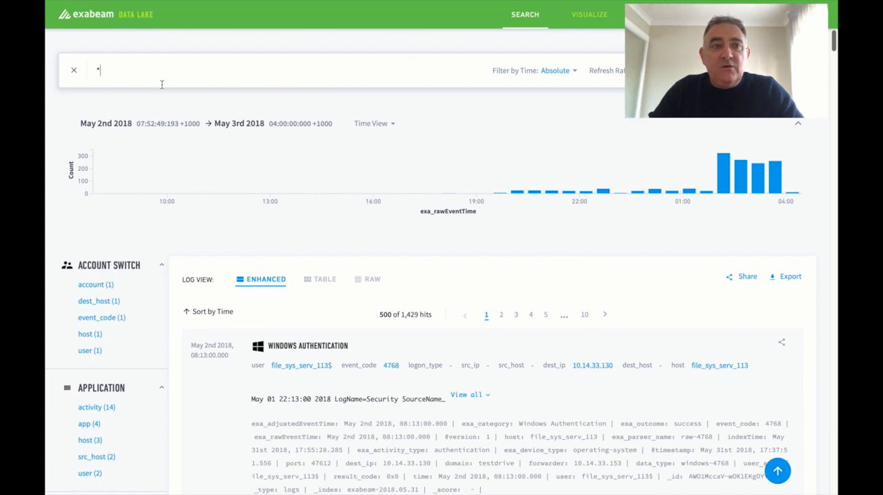
# Step: Search the Data Lake logs for alert ID 963742, returning the Vontu Sensitive Data Leak alert
pyautogui.write('963742')
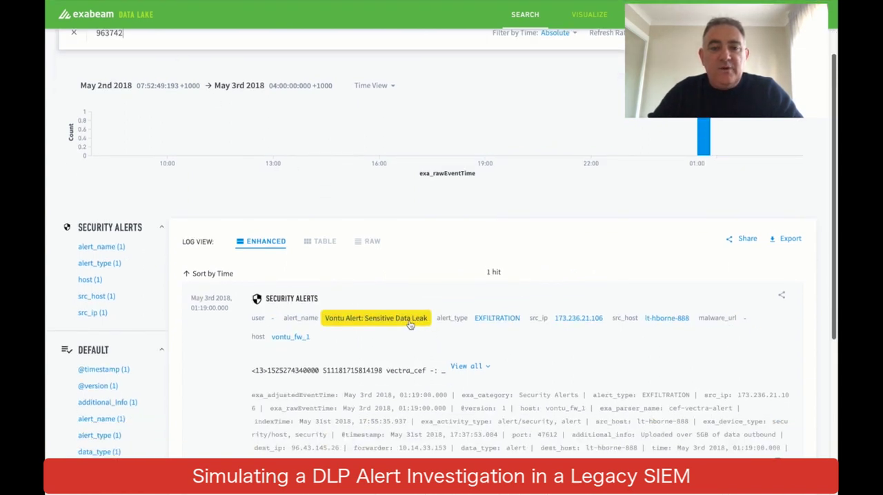
pyautogui.moveTo(667, 317)
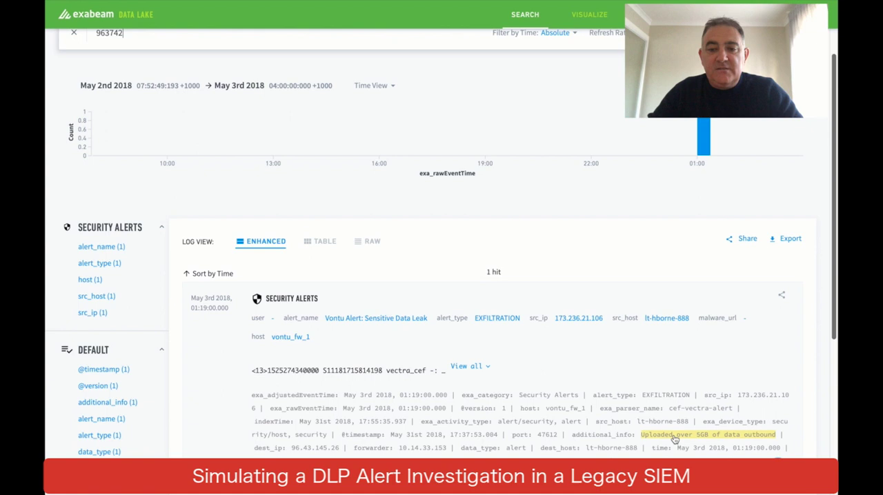
pyautogui.moveTo(670, 385)
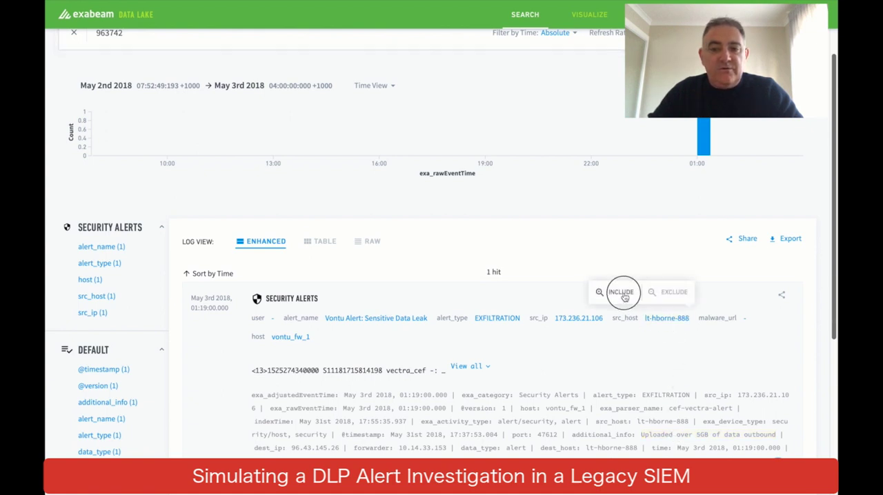
pyautogui.click(621, 292)
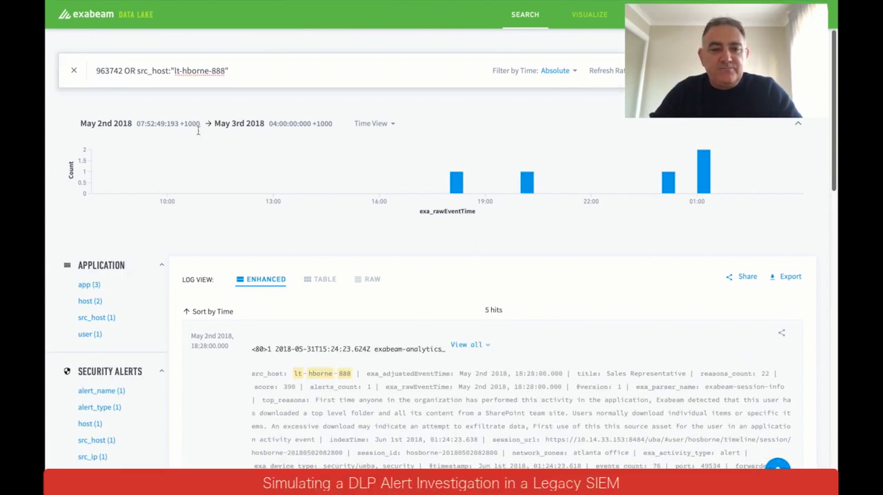
pyautogui.scroll(-3)
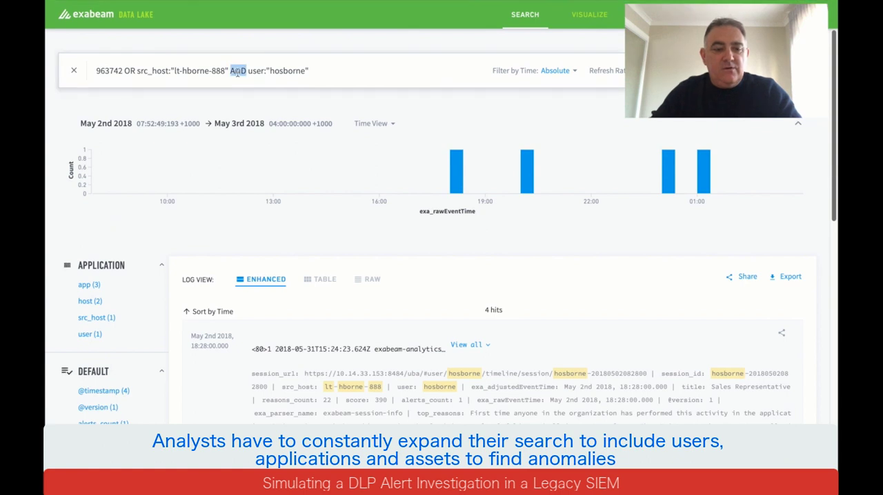
pyautogui.write('OR')
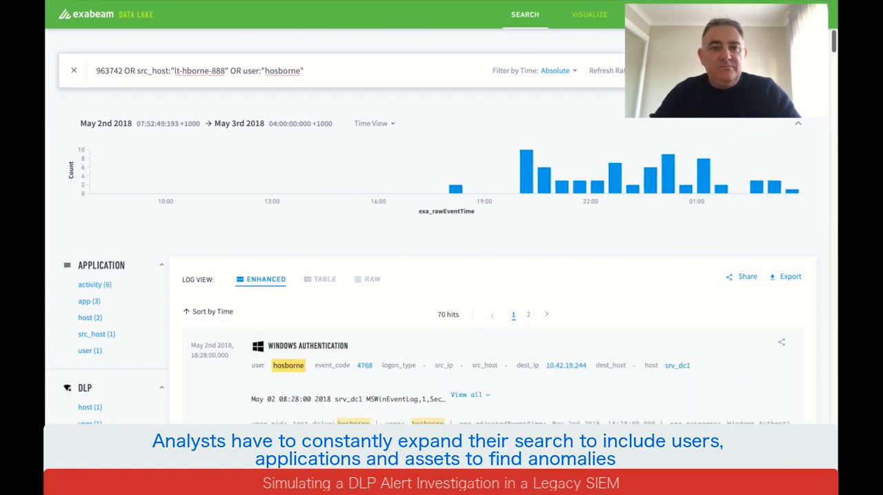
pyautogui.scroll(-3)
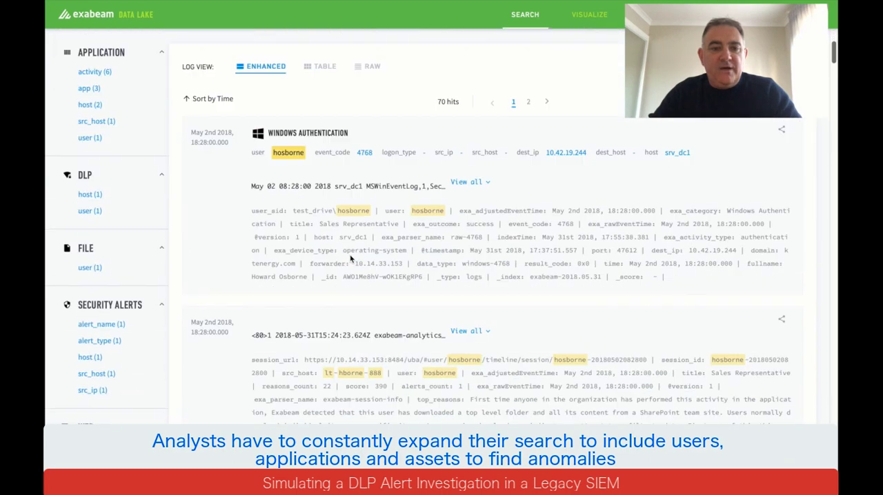
pyautogui.scroll(-3)
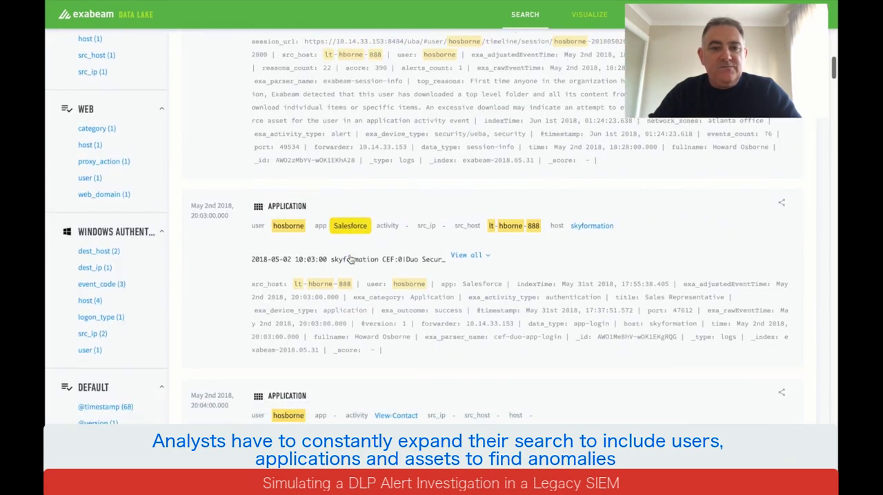
pyautogui.scroll(-3)
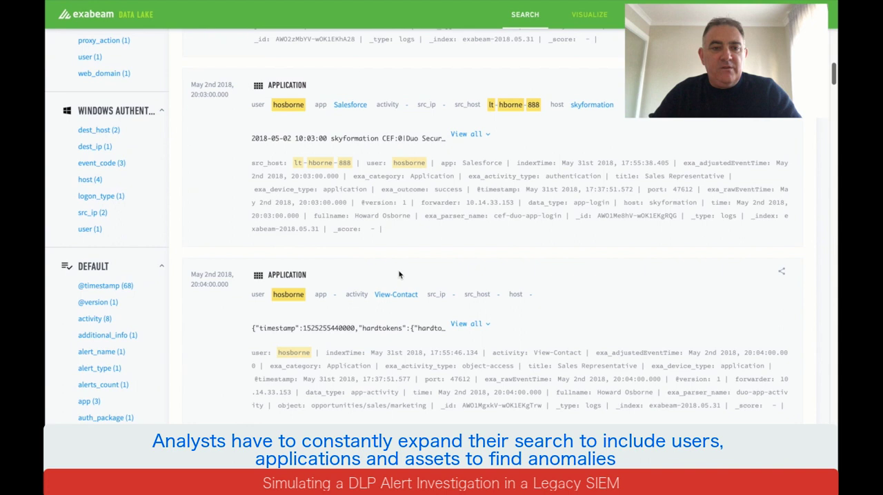
pyautogui.scroll(-3)
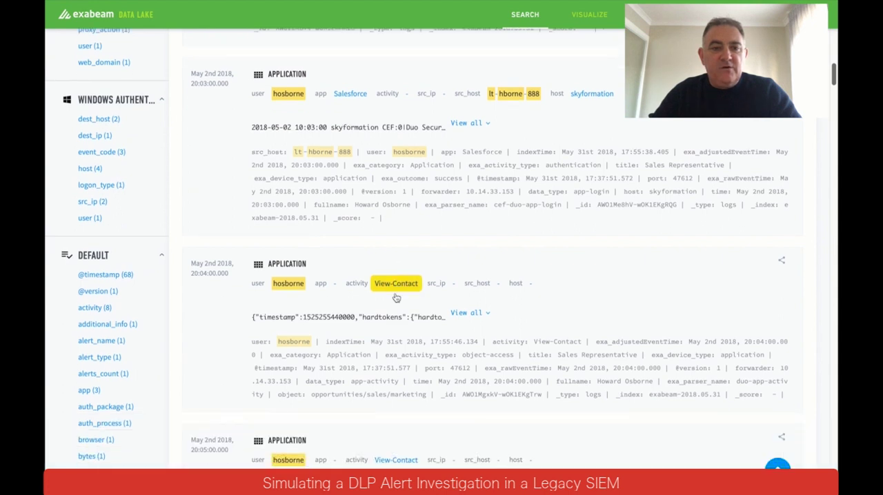
pyautogui.scroll(-3)
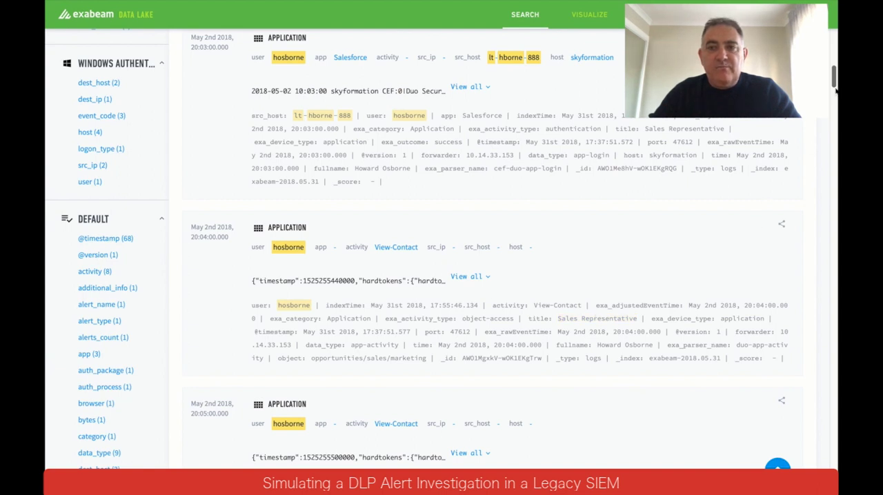
pyautogui.scroll(-3)
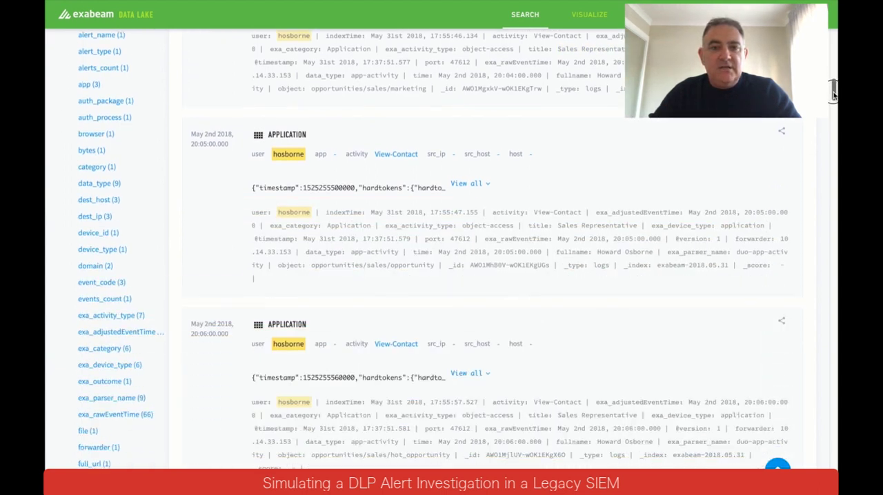
pyautogui.scroll(-3)
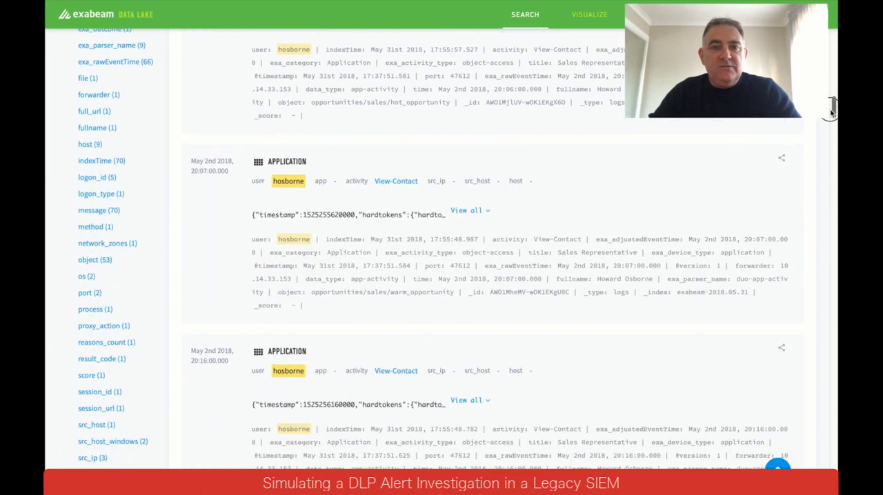
pyautogui.scroll(-3)
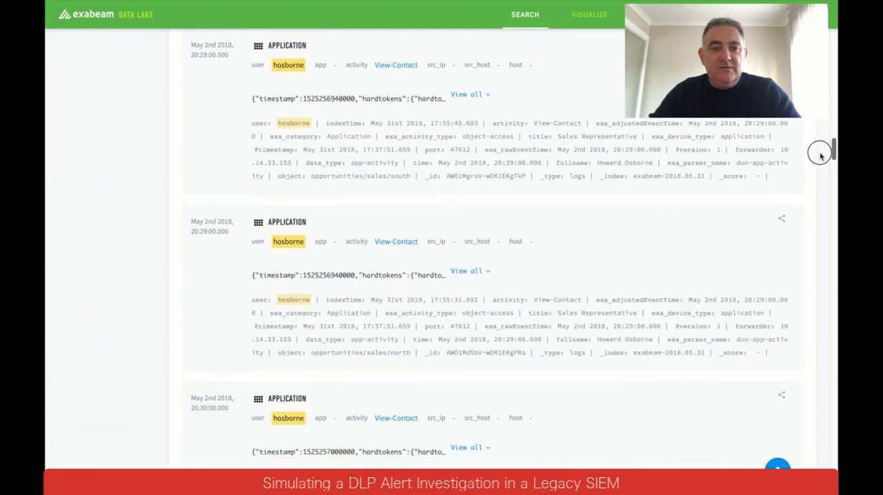
pyautogui.scroll(-3)
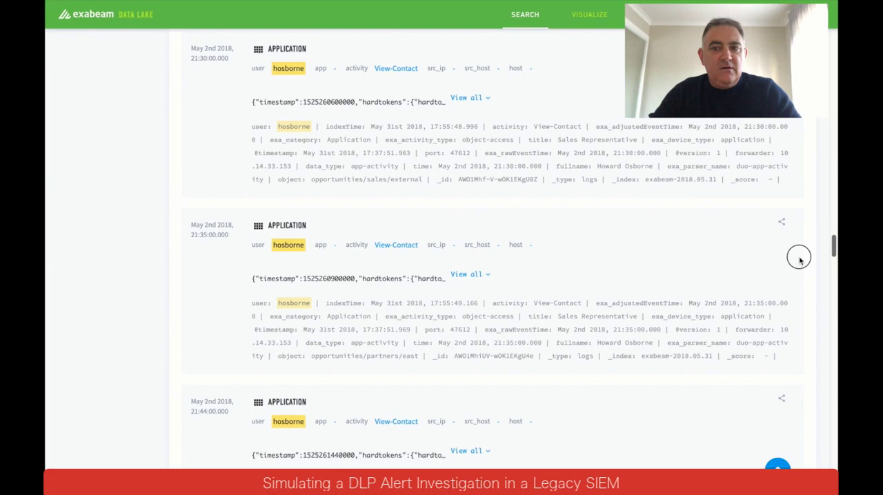
pyautogui.scroll(-3)
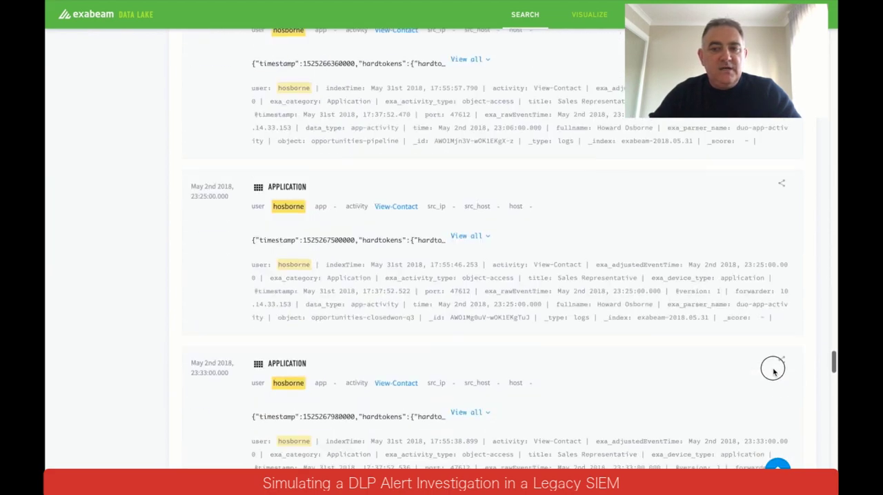
pyautogui.scroll(-3)
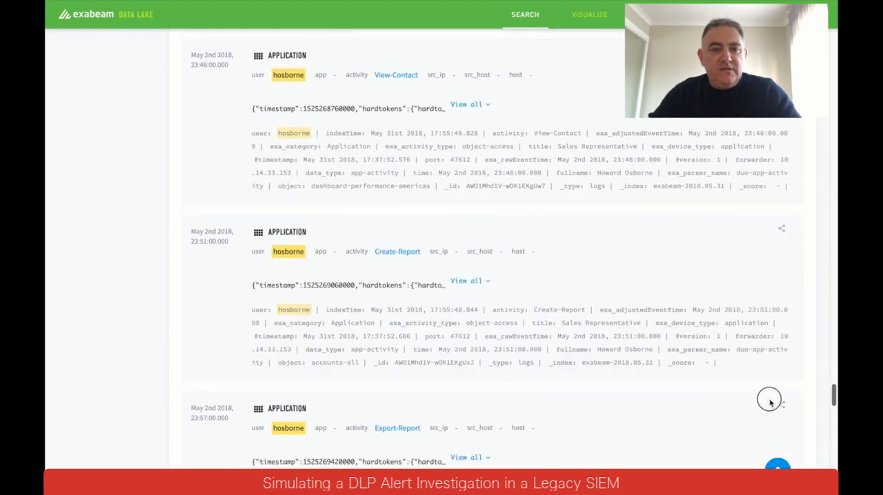
pyautogui.scroll(-3)
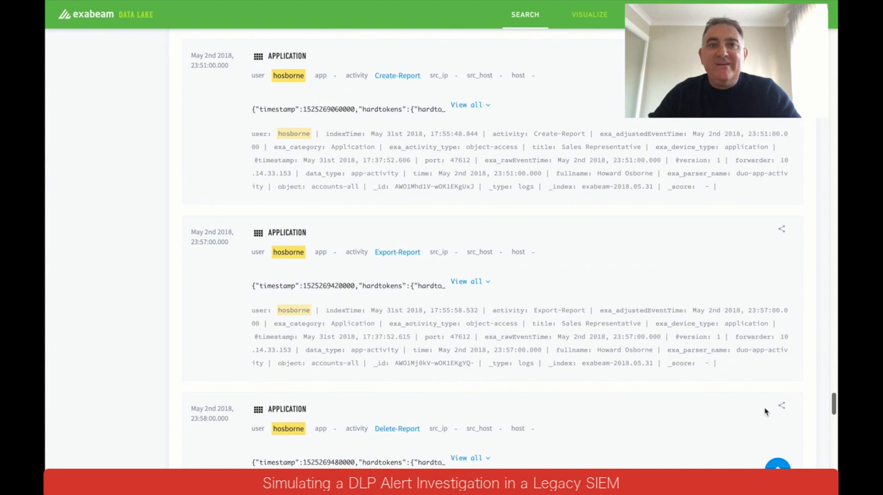
pyautogui.moveTo(610, 196)
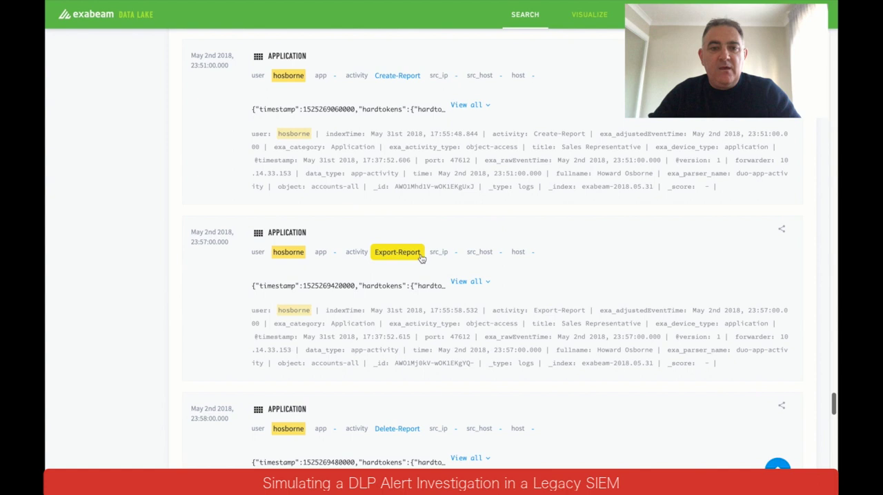
pyautogui.moveTo(417, 260)
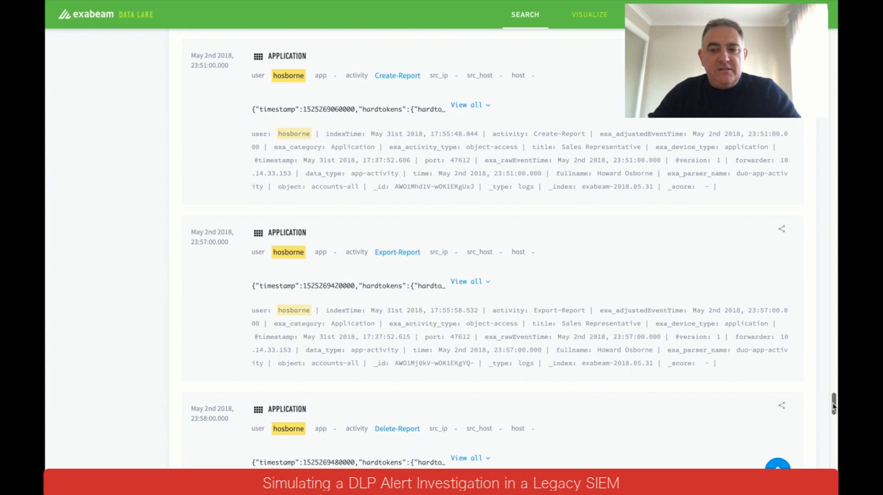
pyautogui.scroll(-3)
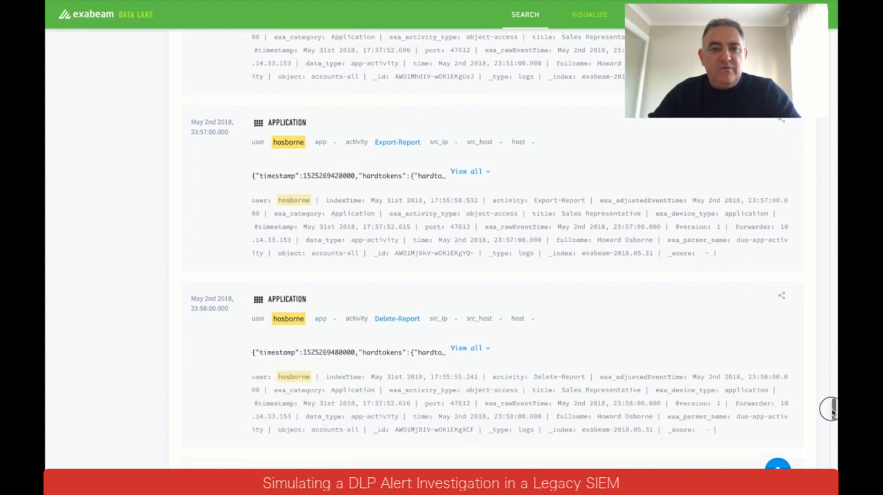
pyautogui.scroll(-3)
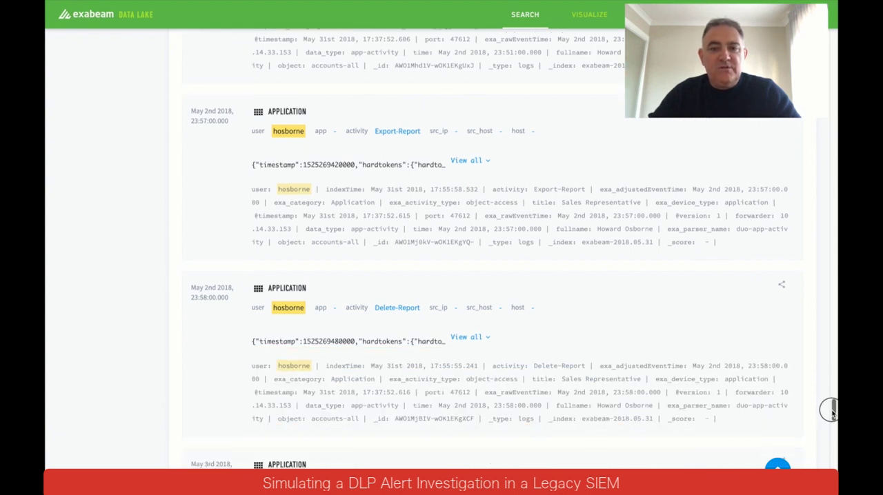
pyautogui.scroll(-3)
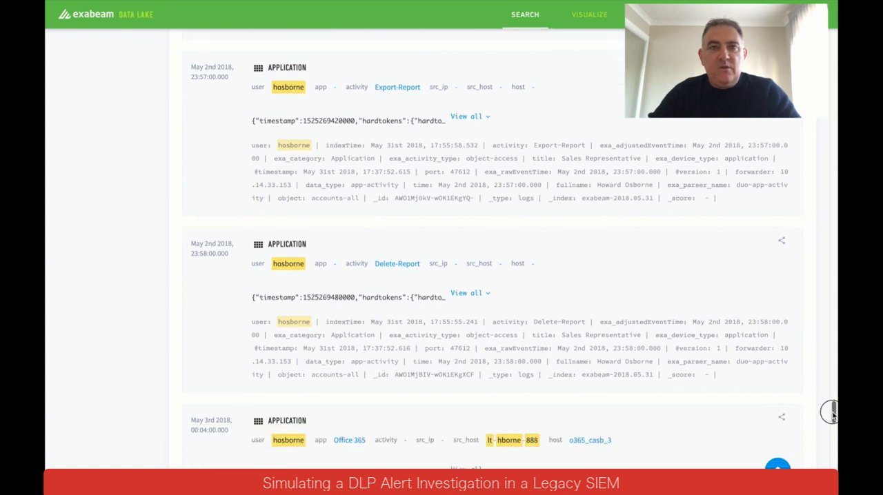
pyautogui.scroll(3)
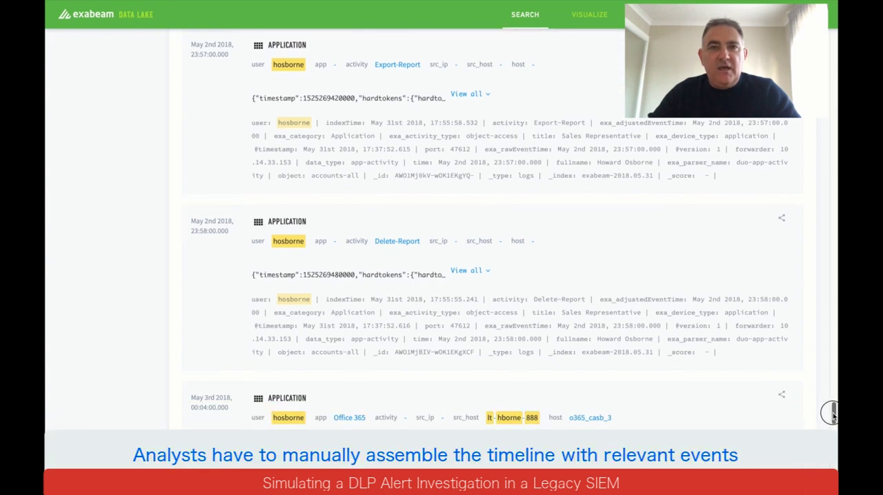
pyautogui.scroll(-3)
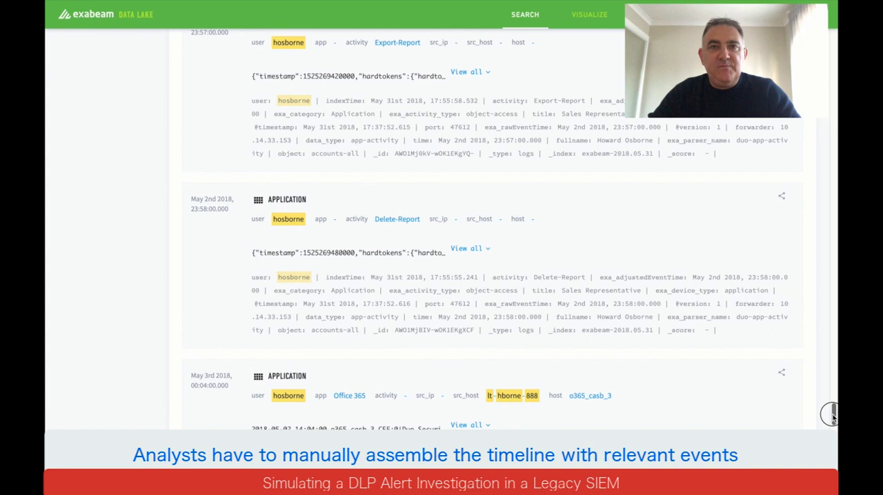
pyautogui.scroll(-3)
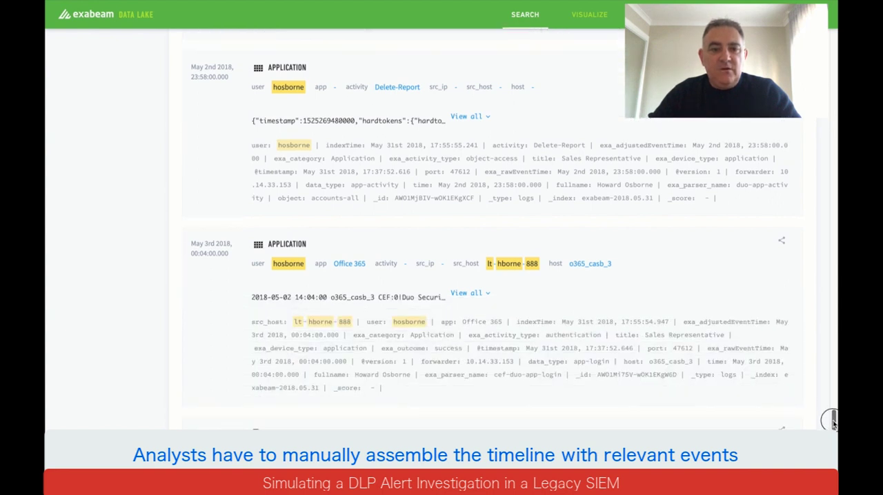
pyautogui.scroll(-3)
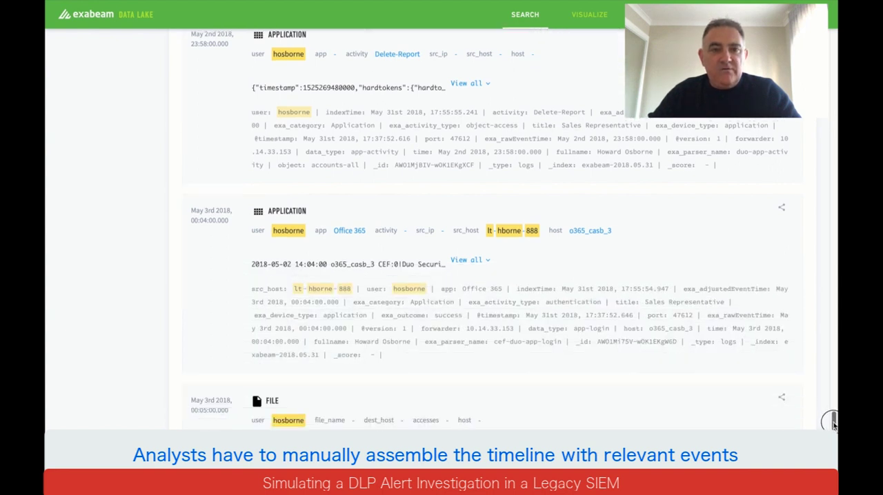
pyautogui.scroll(-3)
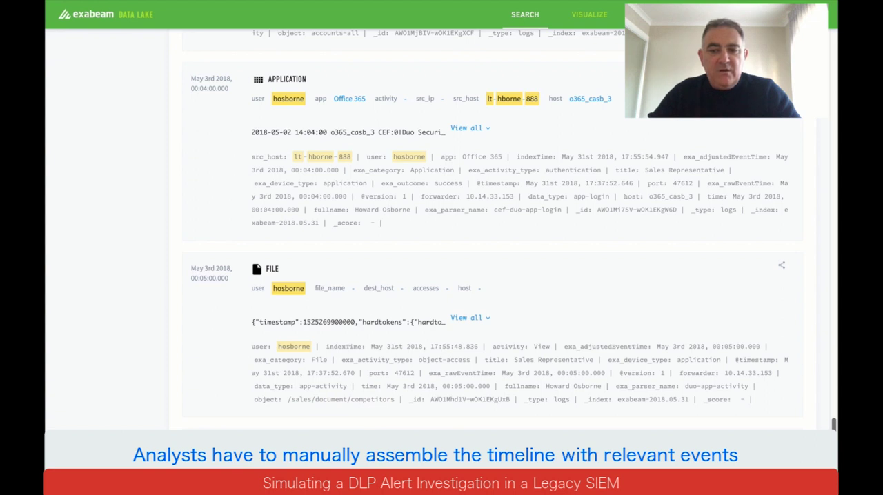
pyautogui.scroll(-3)
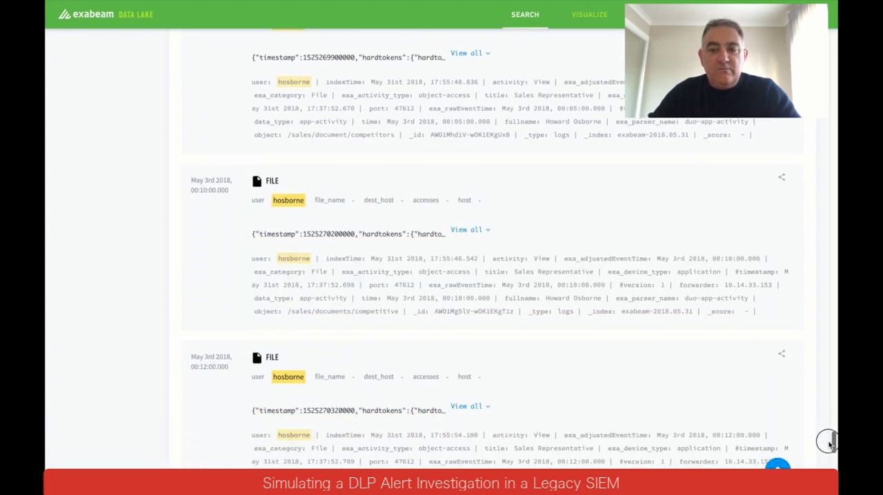
pyautogui.scroll(-3)
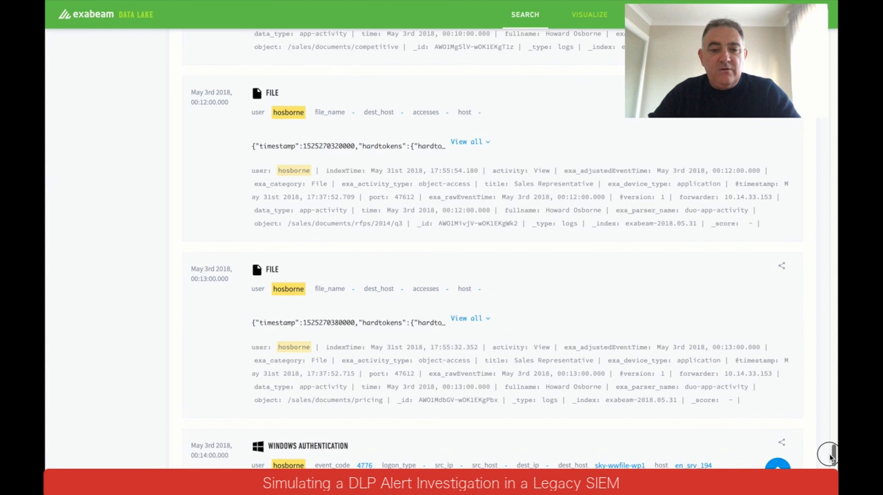
pyautogui.scroll(-3)
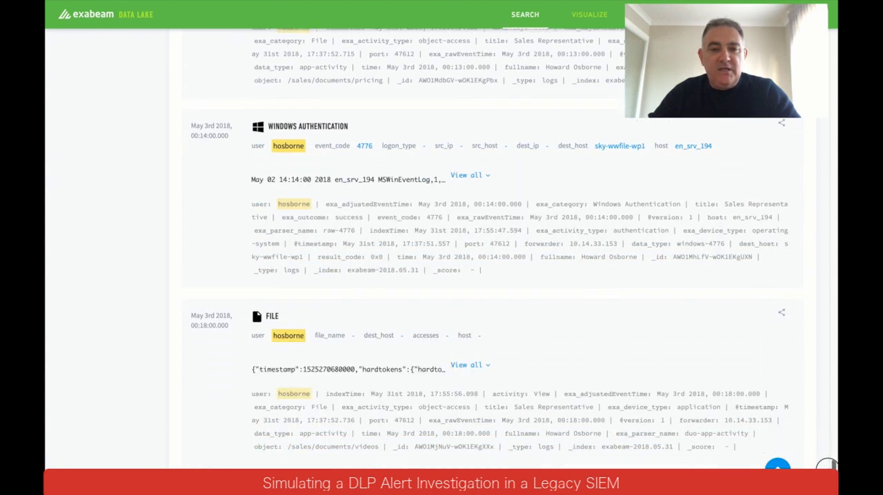
pyautogui.scroll(-3)
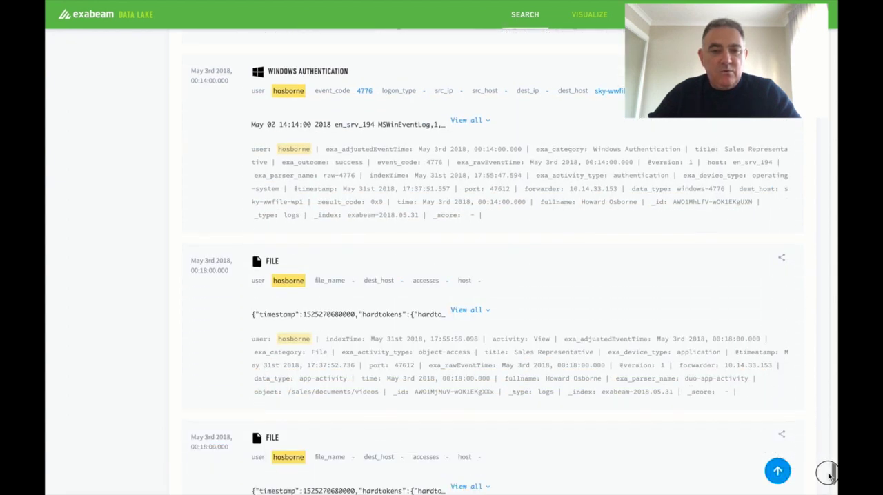
pyautogui.scroll(-3)
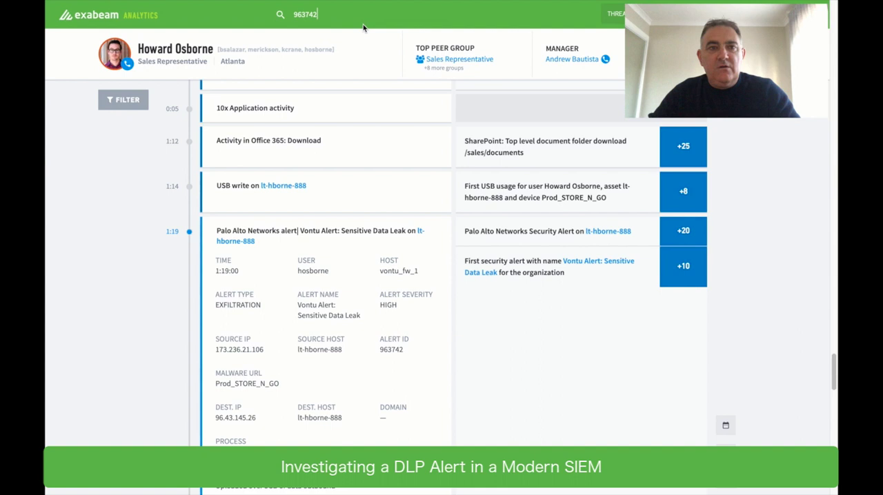
pyautogui.click(304, 14)
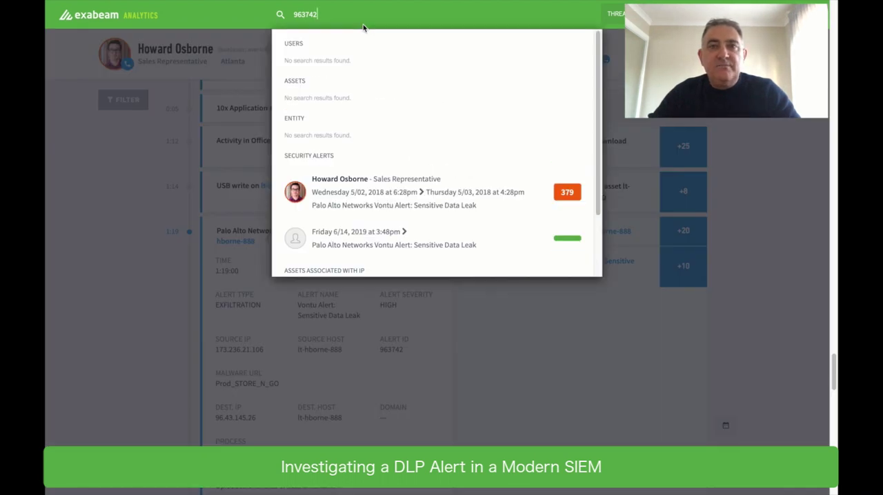
pyautogui.moveTo(340, 166)
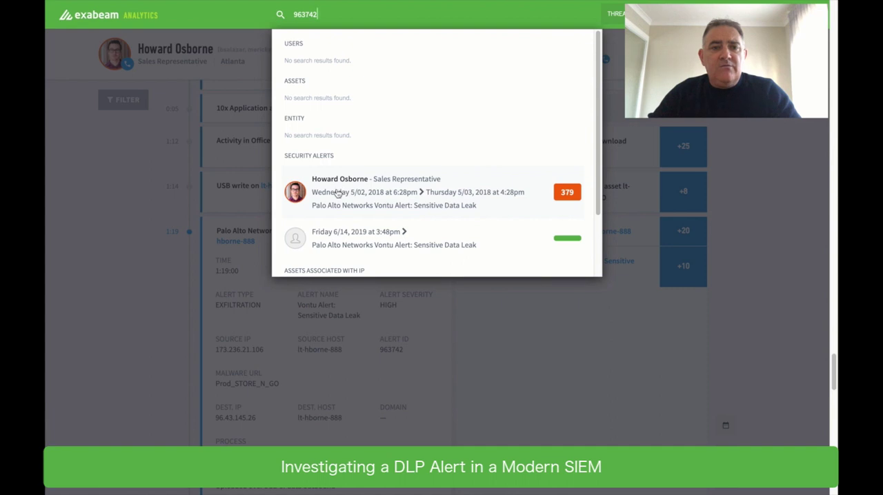
pyautogui.moveTo(347, 184)
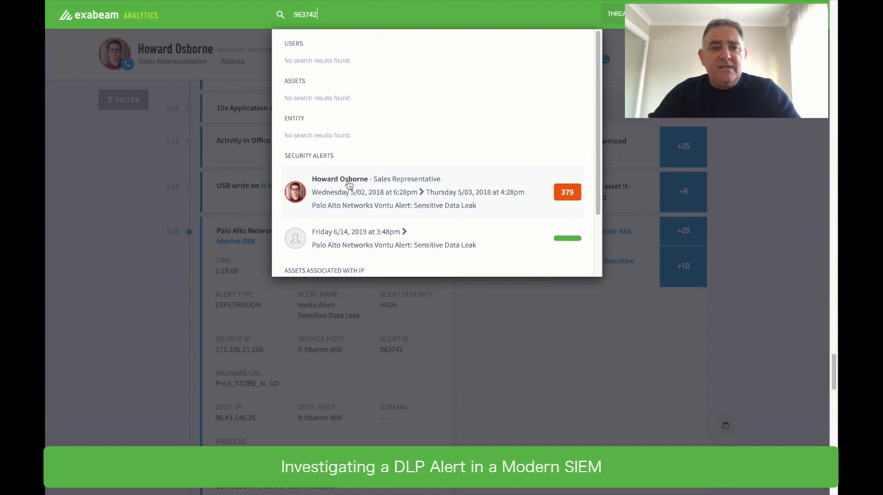
pyautogui.moveTo(384, 183)
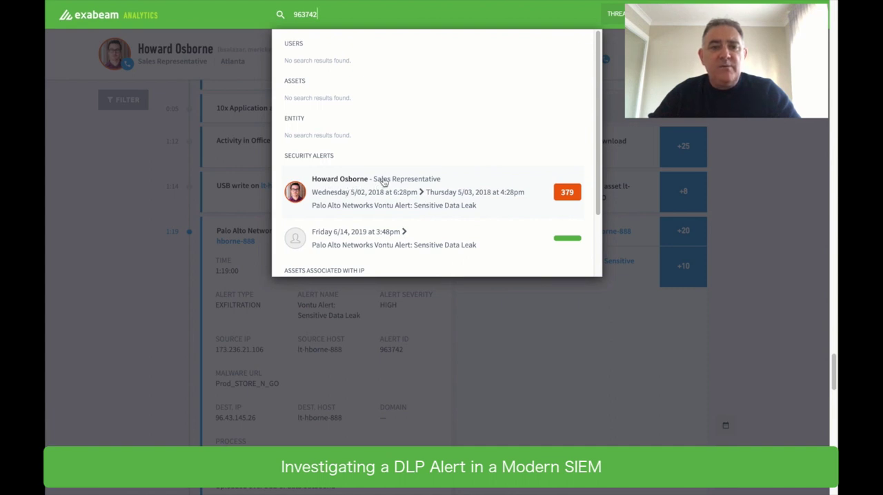
pyautogui.moveTo(445, 208)
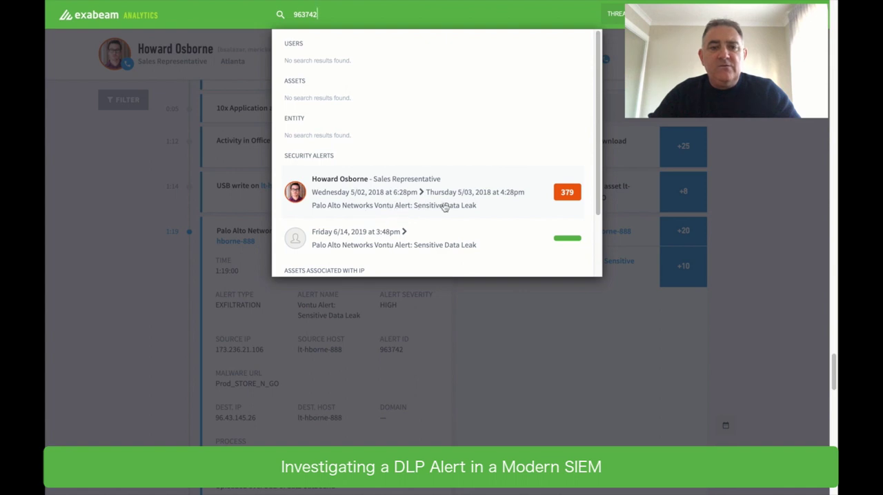
pyautogui.moveTo(510, 209)
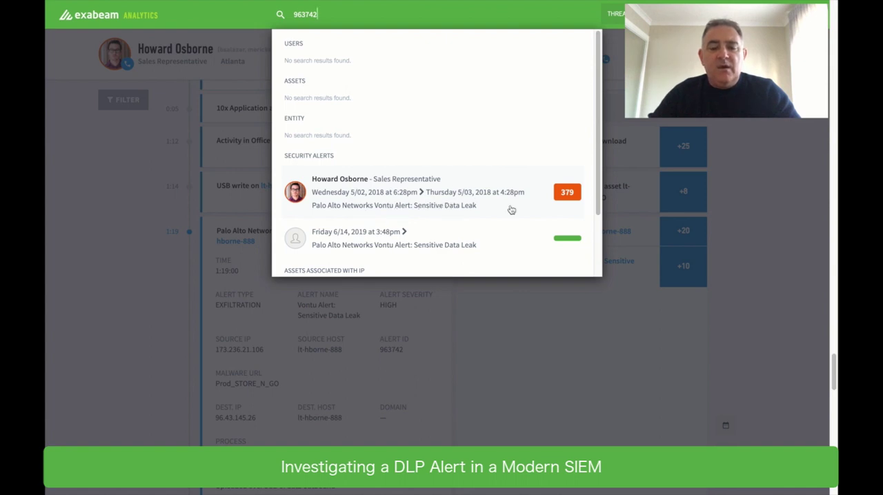
pyautogui.moveTo(597, 191)
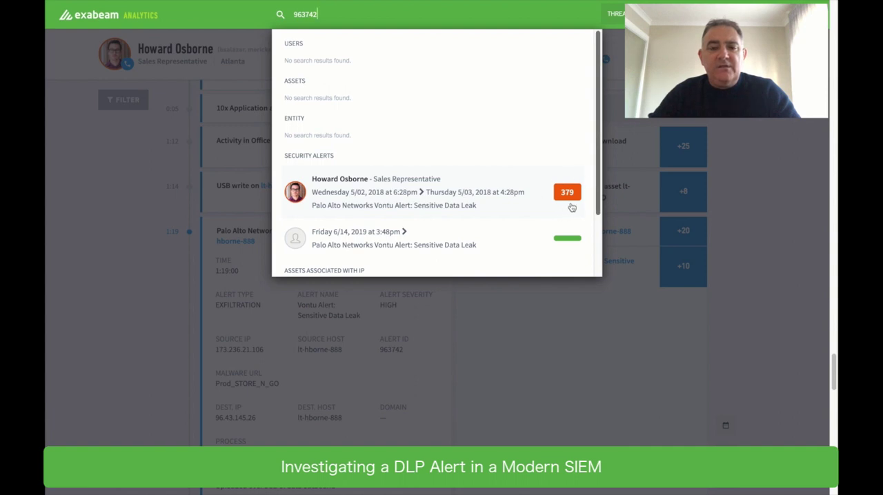
pyautogui.moveTo(580, 201)
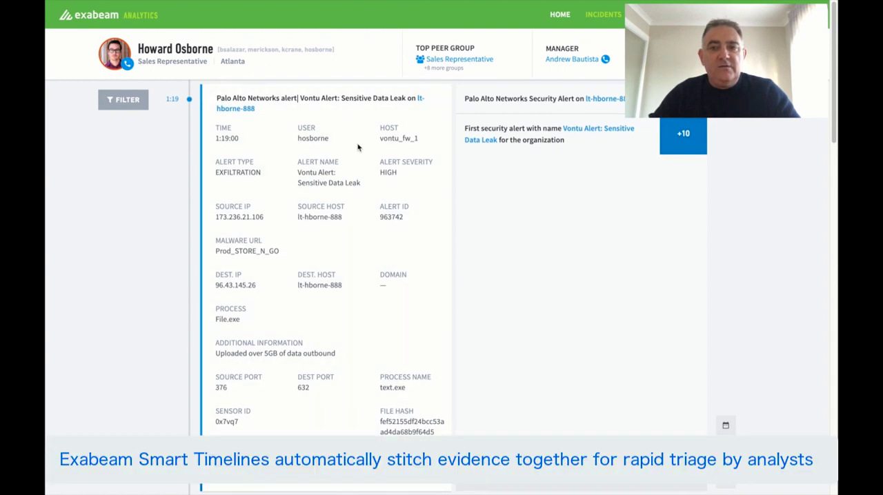
# Step: Scroll the smart timeline up to the Office 365 download and USB write before the Vontu alert
pyautogui.scroll(3)
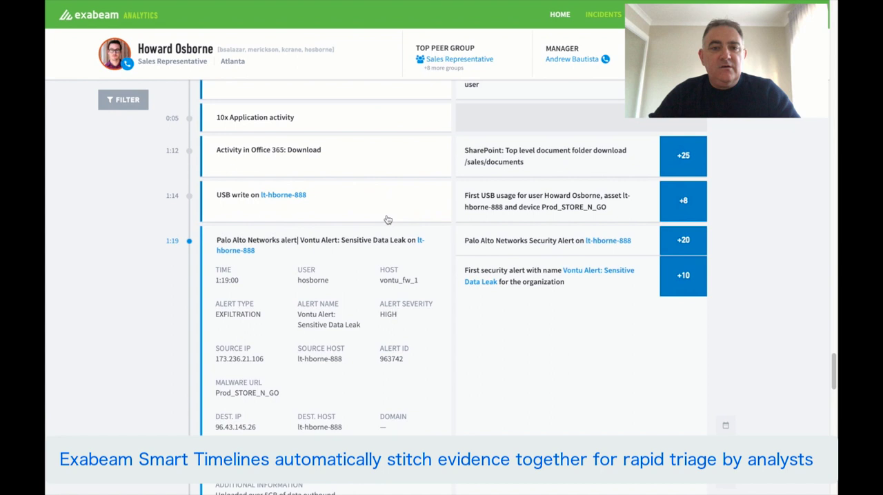
pyautogui.scroll(3)
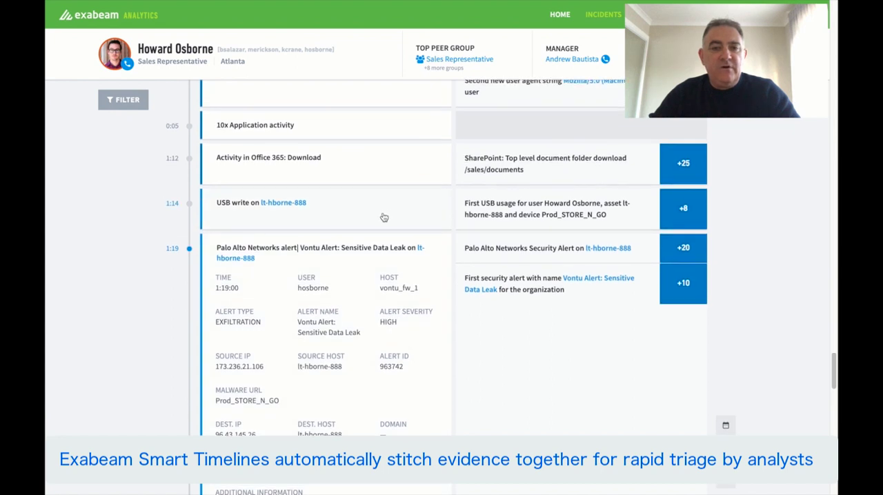
pyautogui.moveTo(258, 207)
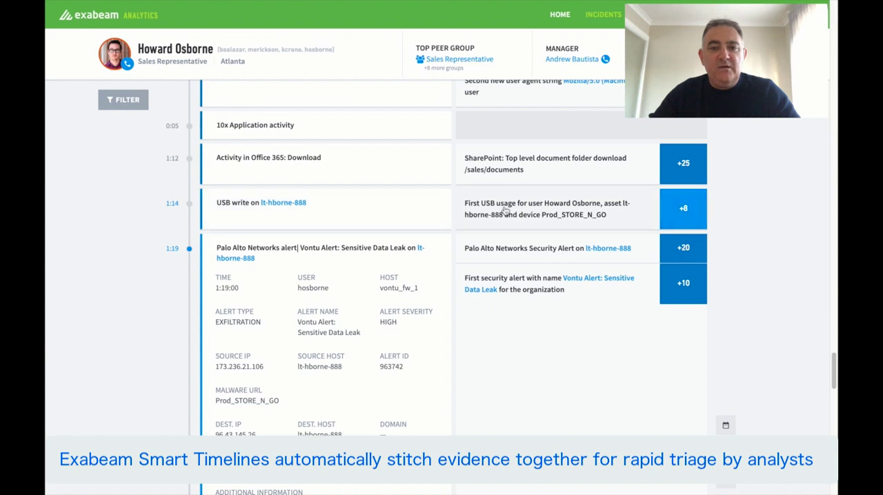
pyautogui.moveTo(608, 166)
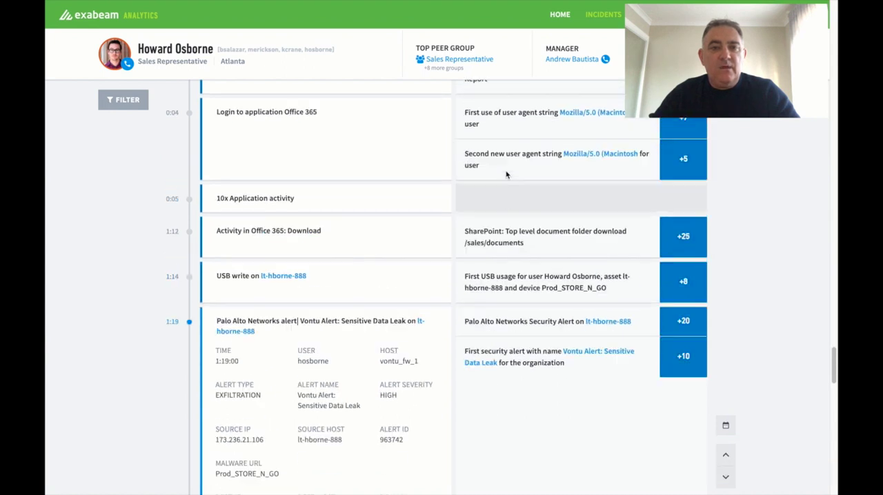
# Step: Scroll further up to the Salesforce Create-, Export- and Delete-Report entries and Office 365 login
pyautogui.scroll(3)
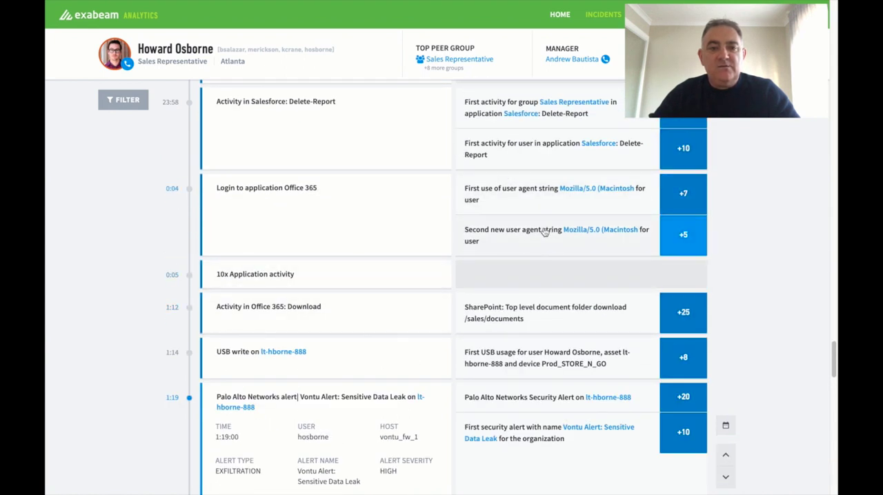
pyautogui.scroll(3)
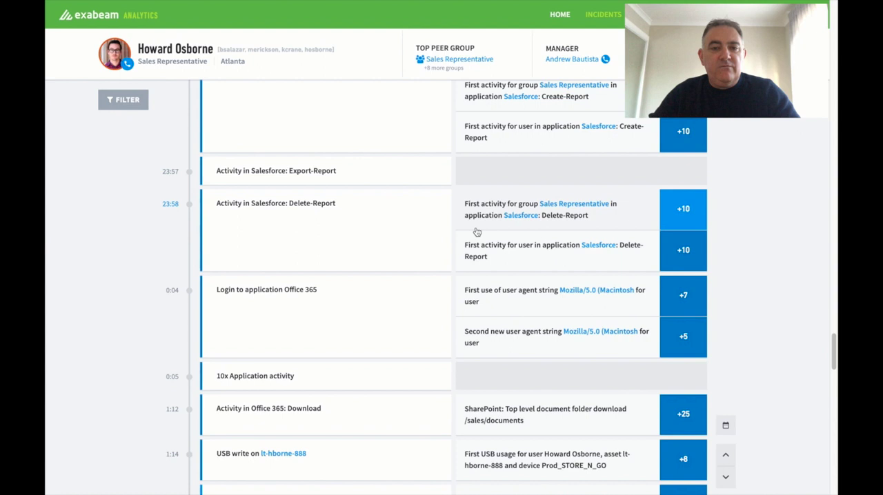
pyautogui.scroll(3)
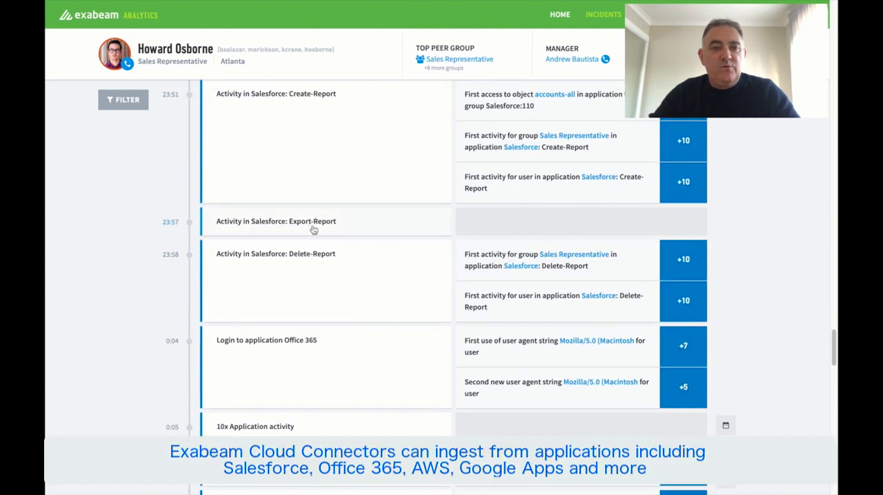
pyautogui.moveTo(407, 218)
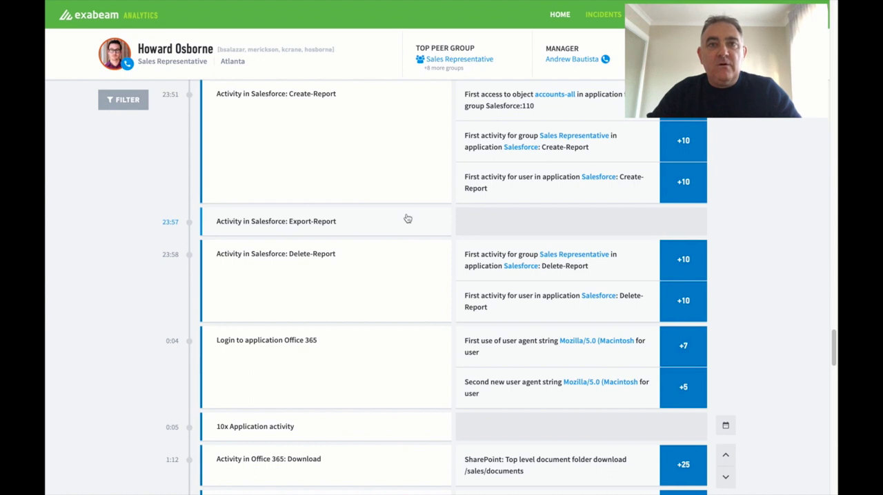
pyautogui.moveTo(391, 229)
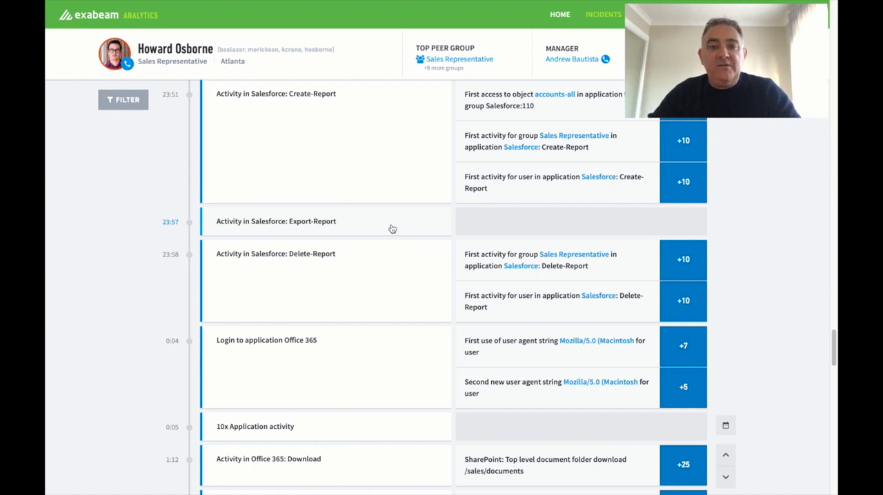
pyautogui.moveTo(531, 259)
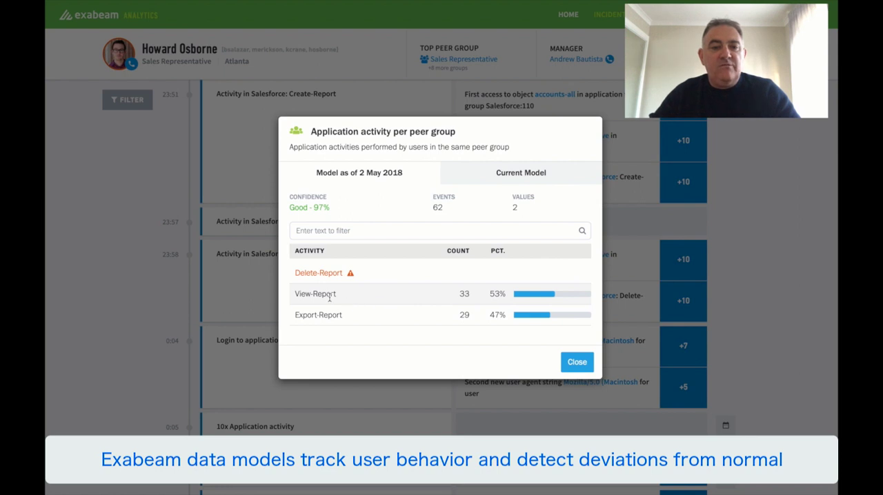
pyautogui.moveTo(345, 304)
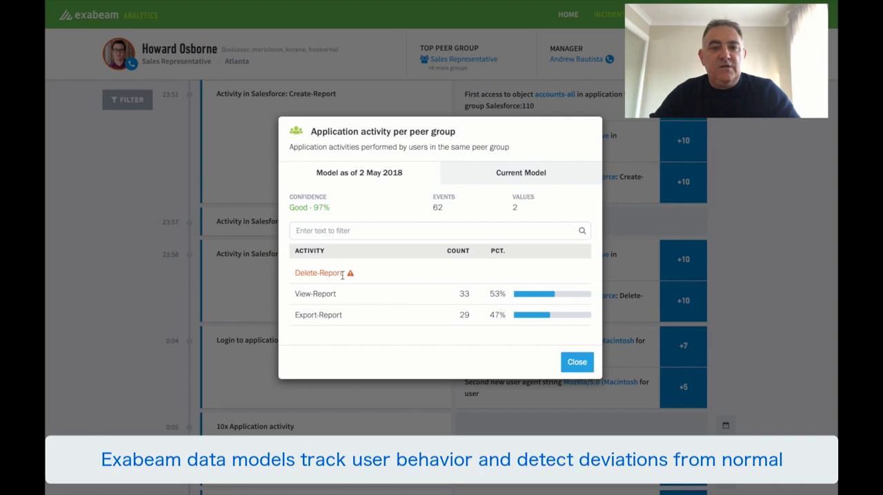
pyautogui.click(577, 361)
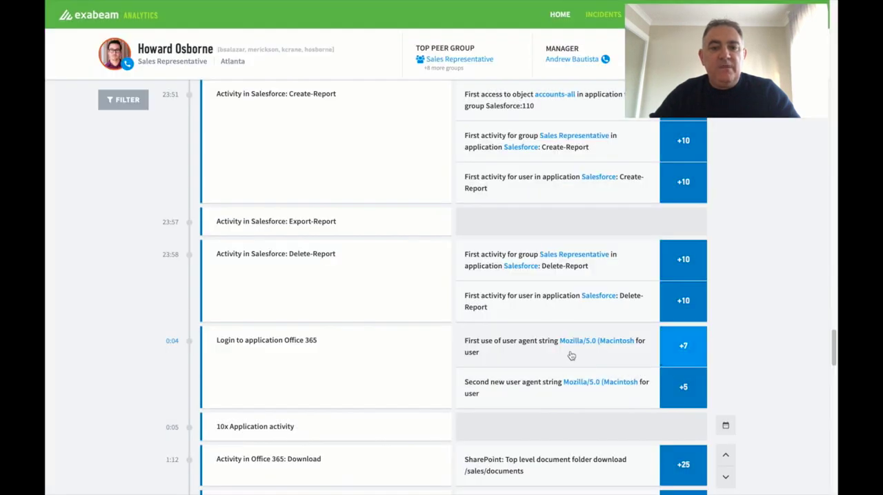
pyautogui.moveTo(307, 95)
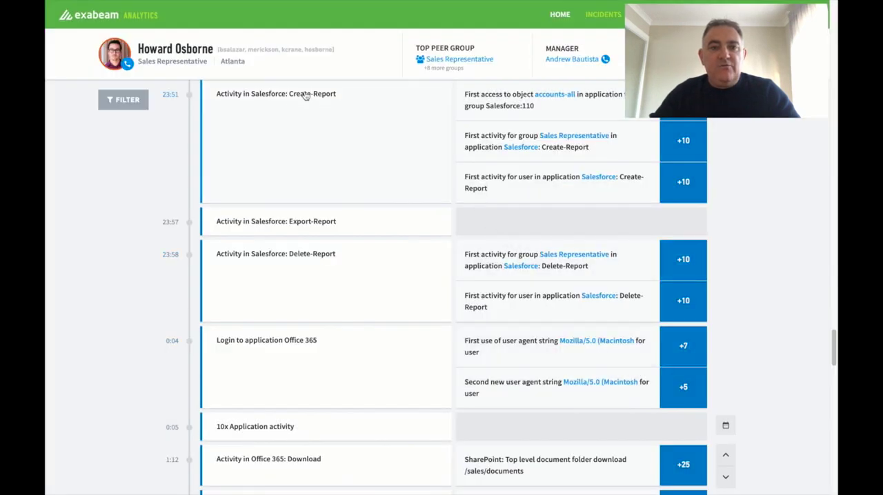
pyautogui.moveTo(567, 105)
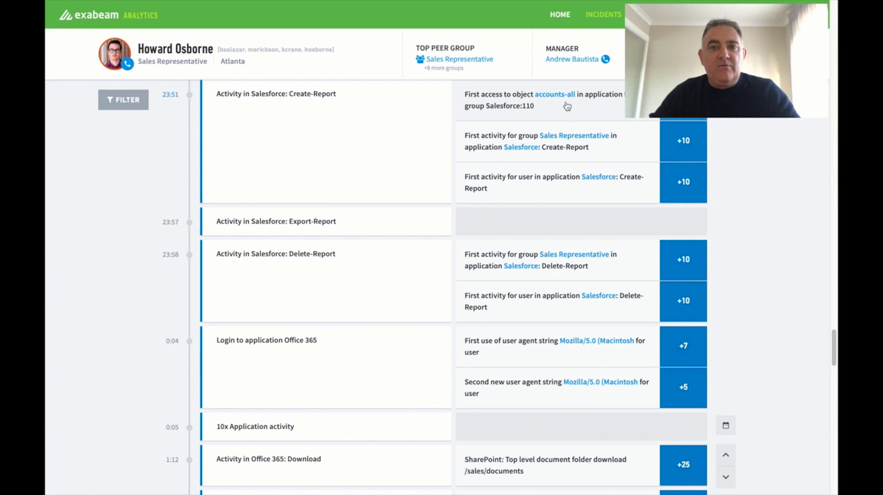
pyautogui.moveTo(555, 96)
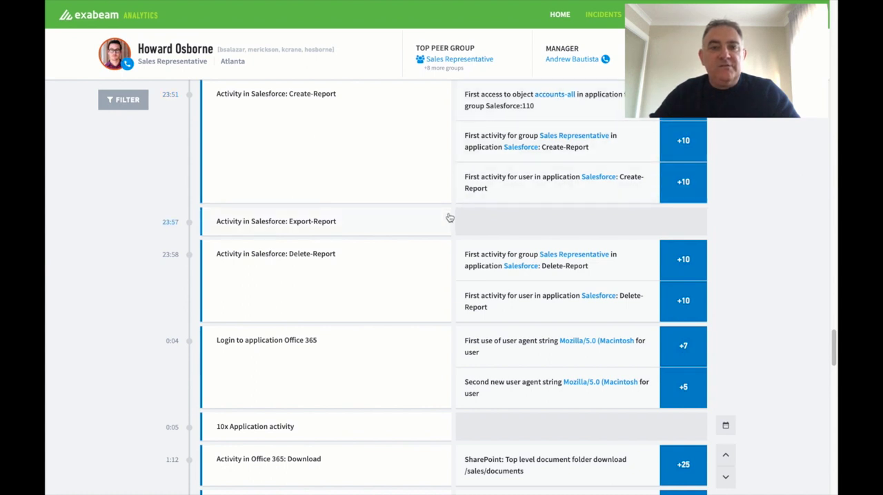
pyautogui.scroll(-3)
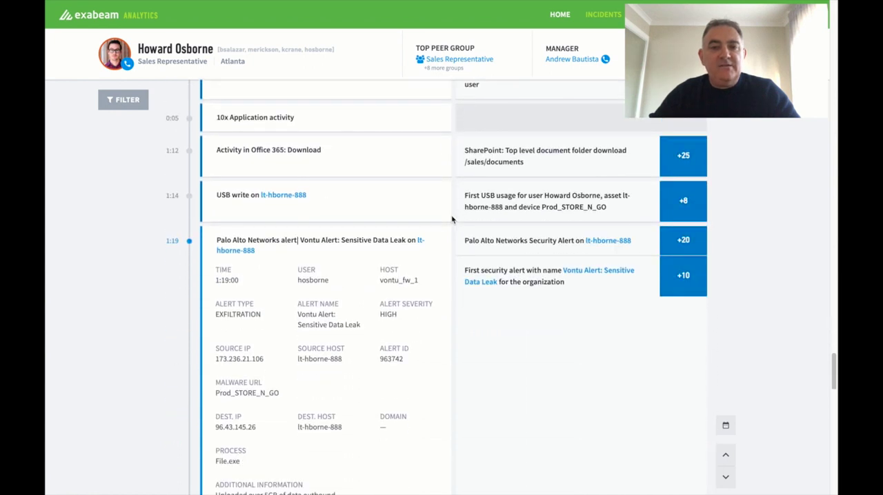
# Step: Scroll back down to the USB write and Vontu alert with its process, outbound data and port fields
pyautogui.scroll(-3)
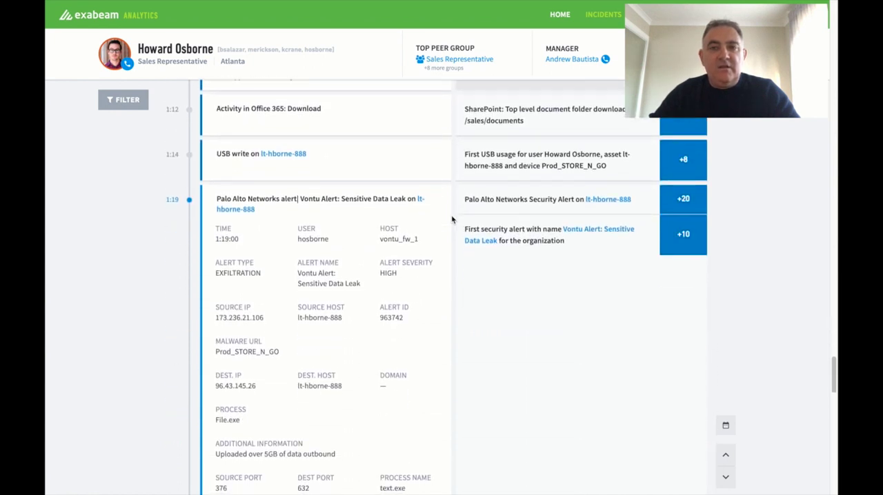